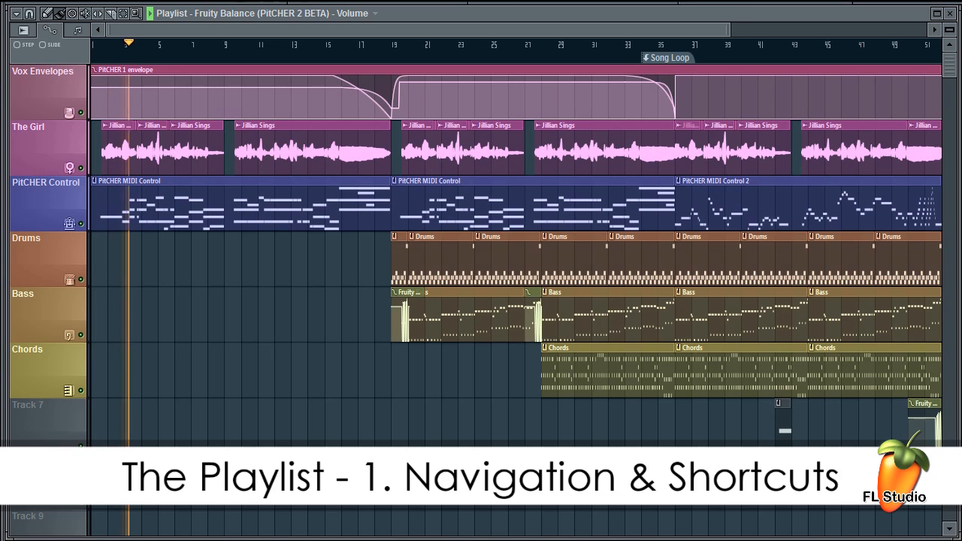
- Zoom into the Fruity Balance playlist and scroll to bars 30–34
{"action": "left_click", "coordinate": [145, 43]}
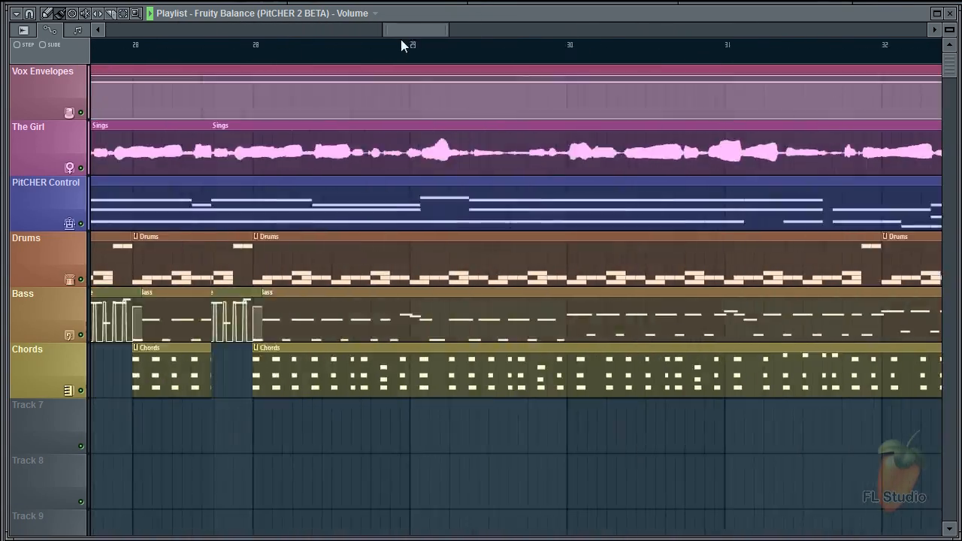
{"action": "scroll", "scroll_direction": "right", "scroll_amount": 3}
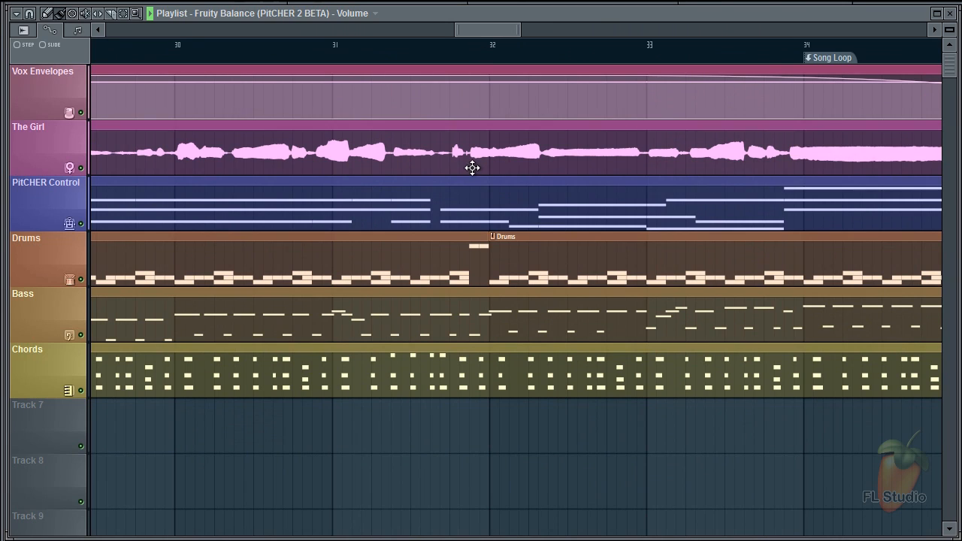
- Zoom tightly onto The Girl's vocal waveform around bars 22–23
{"action": "key", "text": "ctrl"}
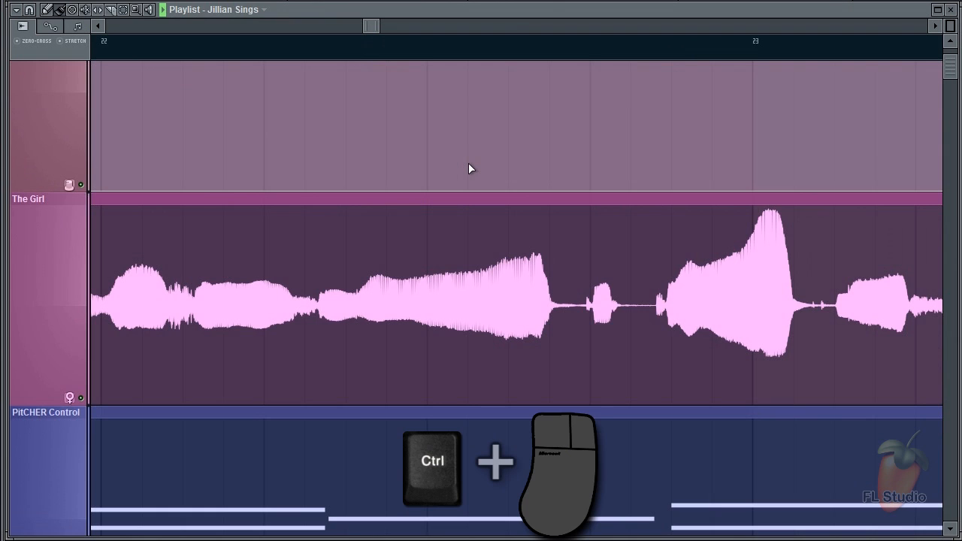
{"action": "mouse_move", "coordinate": [542, 206]}
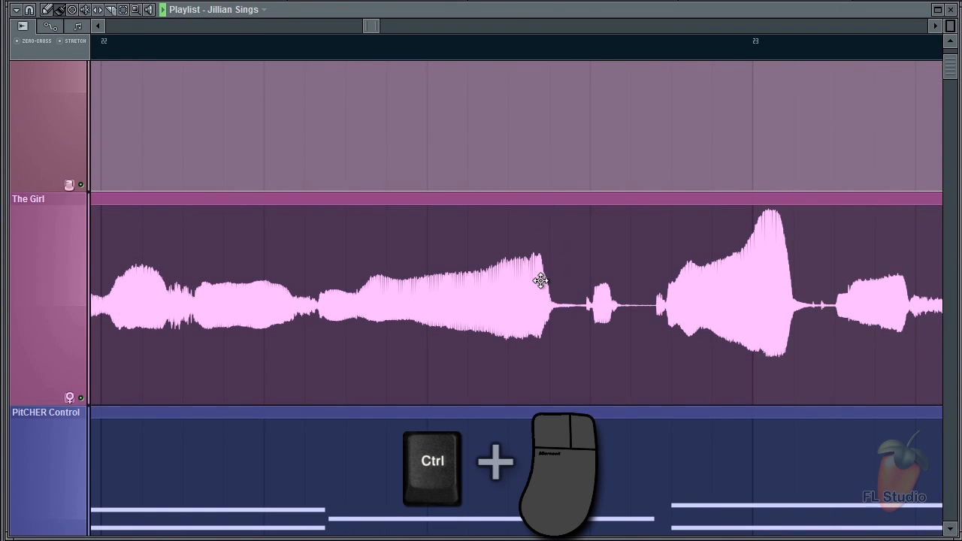
{"action": "mouse_move", "coordinate": [567, 267]}
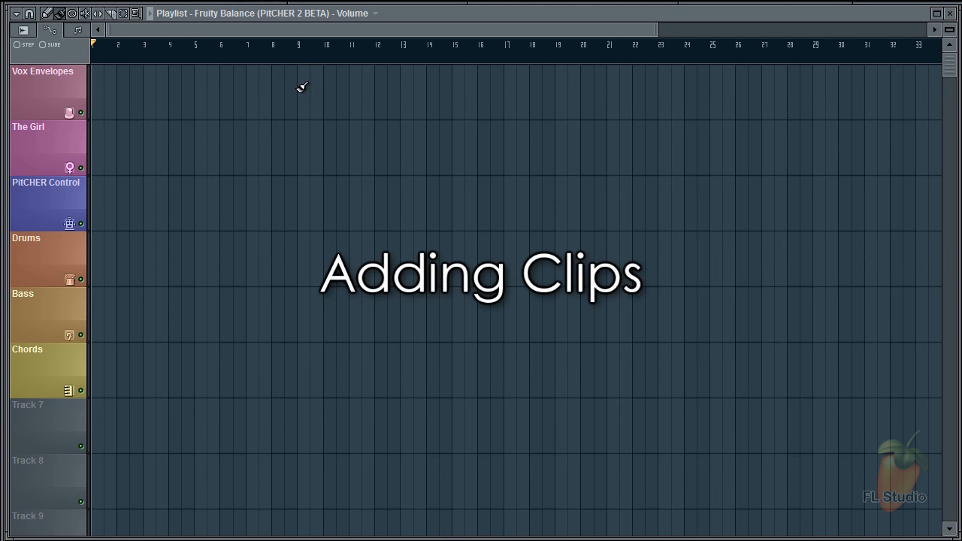
{"action": "mouse_move", "coordinate": [357, 17]}
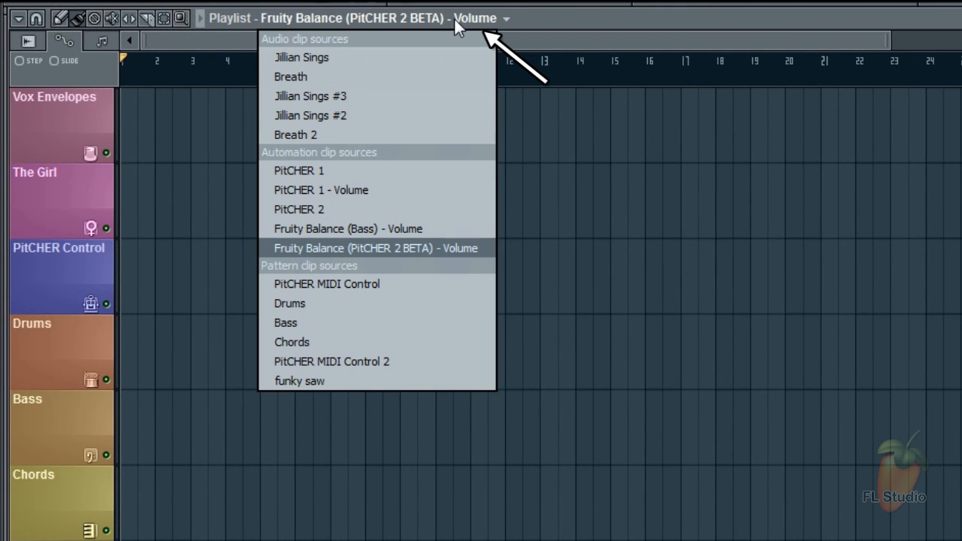
{"action": "mouse_move", "coordinate": [382, 43]}
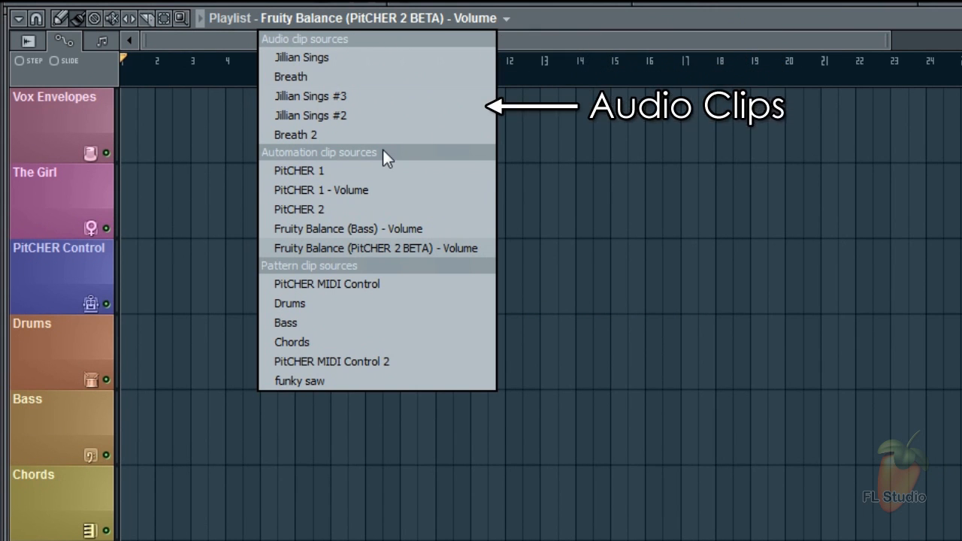
{"action": "mouse_move", "coordinate": [321, 298]}
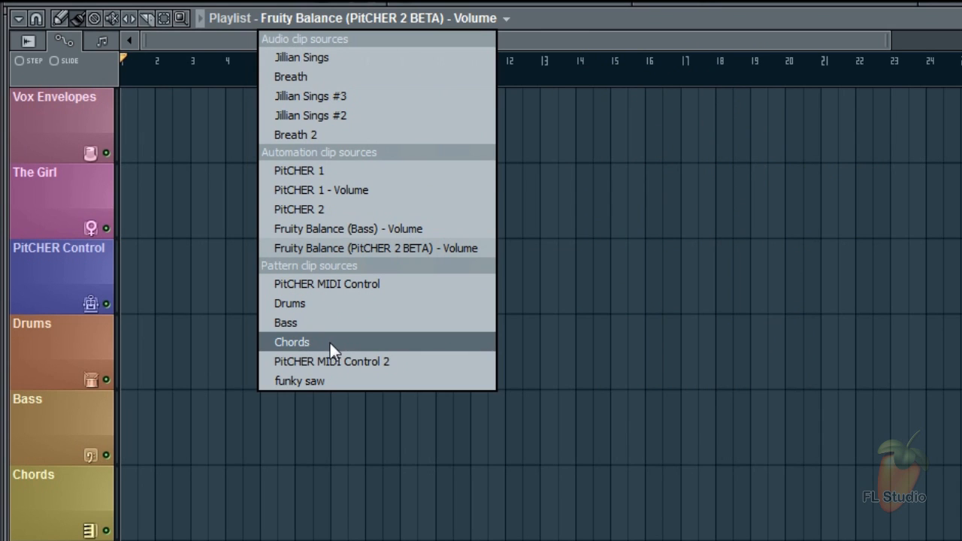
- Place a Jillian Sings clip on The Girl track and paint Drums clips to bar 21
{"action": "left_click", "coordinate": [303, 57]}
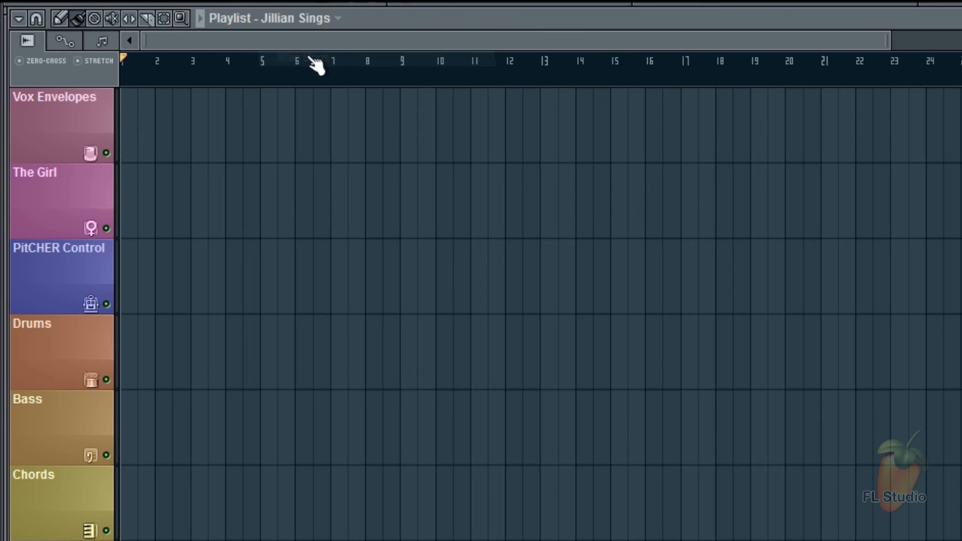
{"action": "mouse_move", "coordinate": [133, 186]}
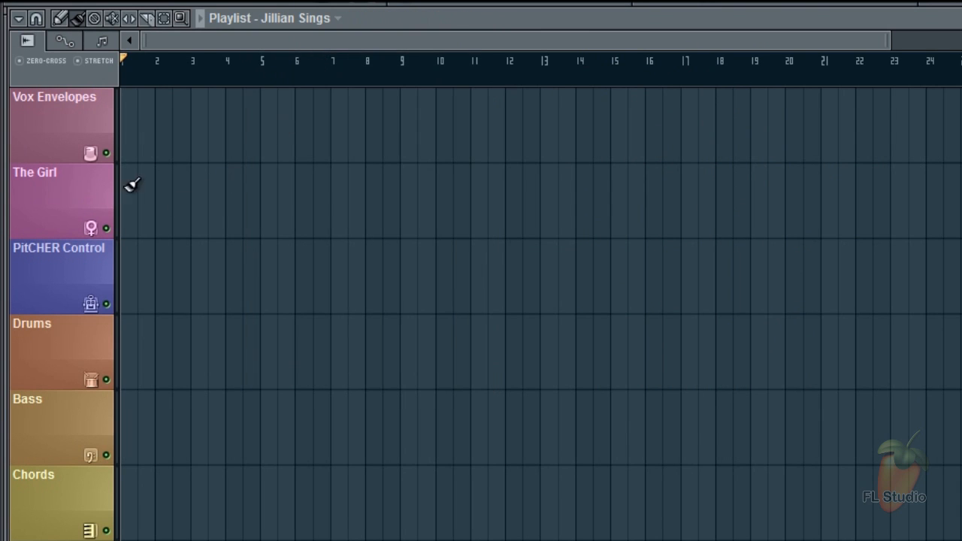
{"action": "left_click", "coordinate": [136, 187]}
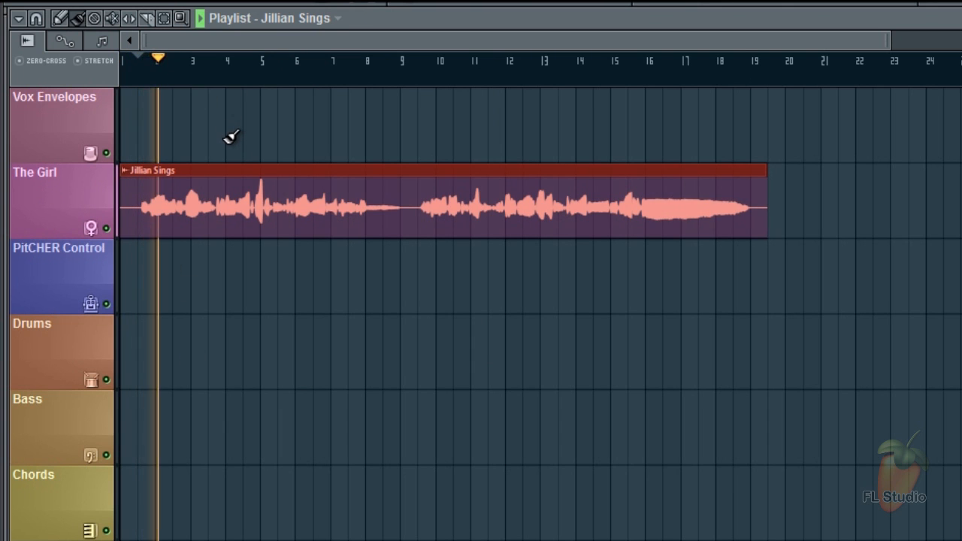
{"action": "left_click", "coordinate": [190, 58]}
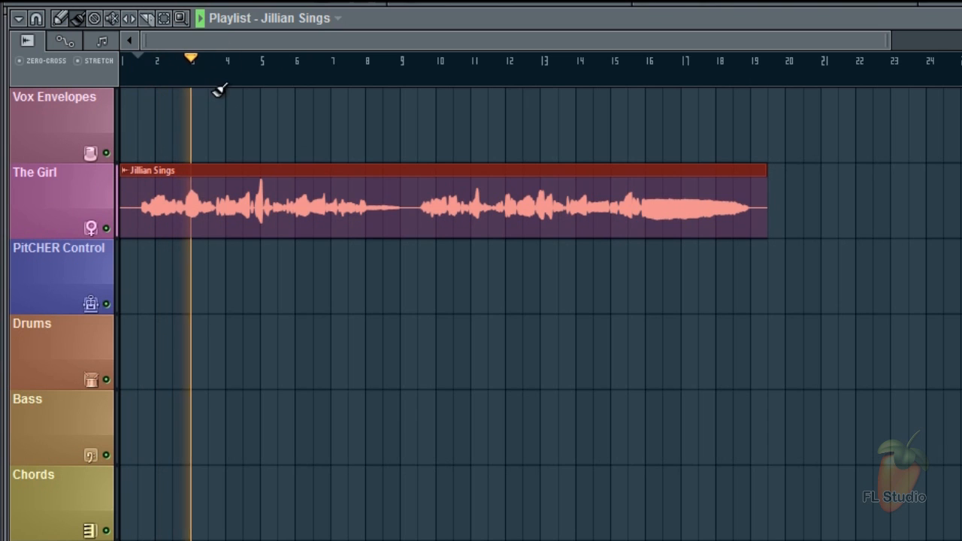
{"action": "left_click", "coordinate": [224, 60]}
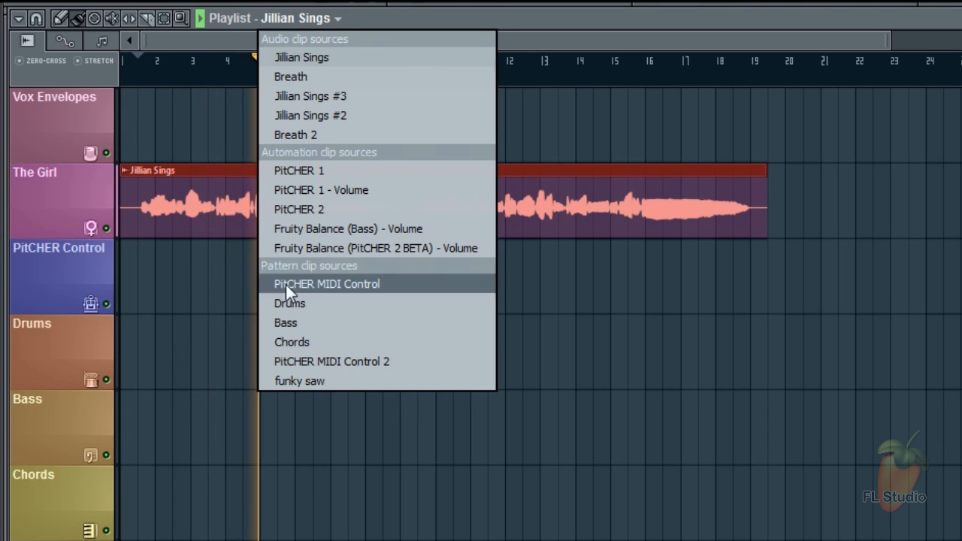
{"action": "left_click", "coordinate": [289, 303]}
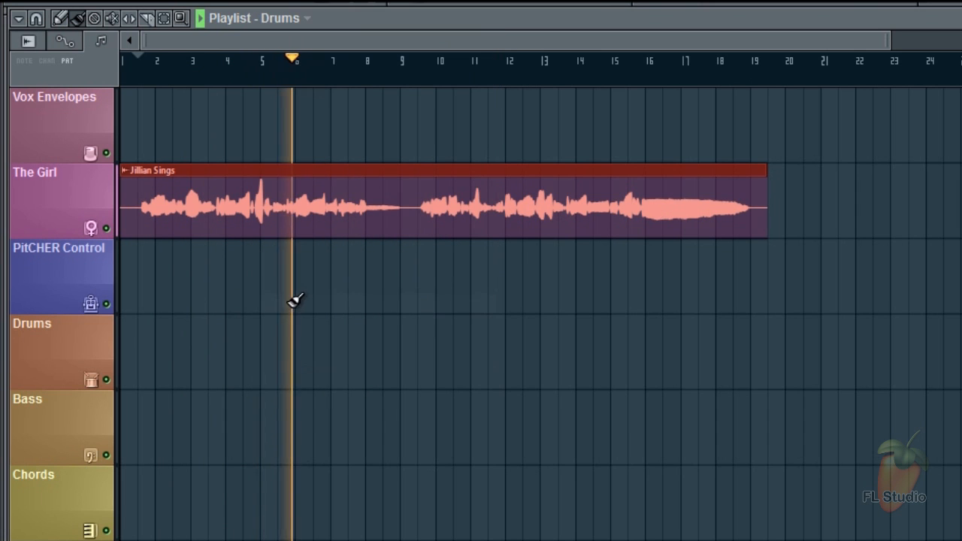
{"action": "left_click_drag", "start_coordinate": [120, 354], "coordinate": [399, 354]}
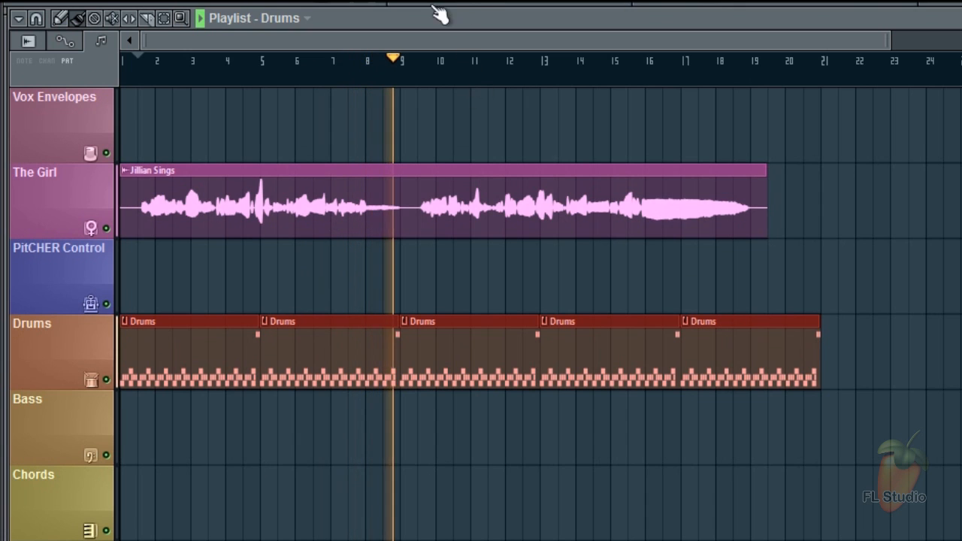
{"action": "left_click", "coordinate": [309, 18]}
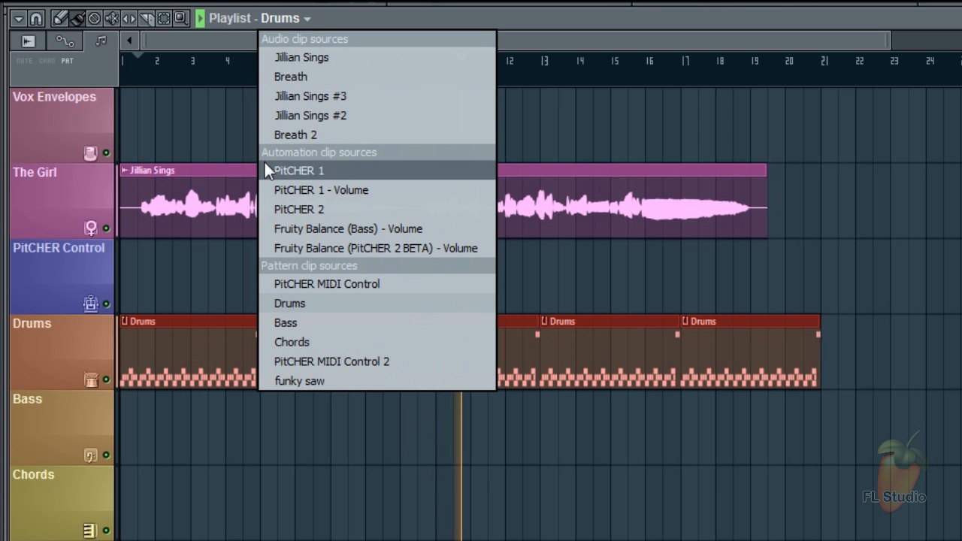
{"action": "left_click", "coordinate": [299, 170]}
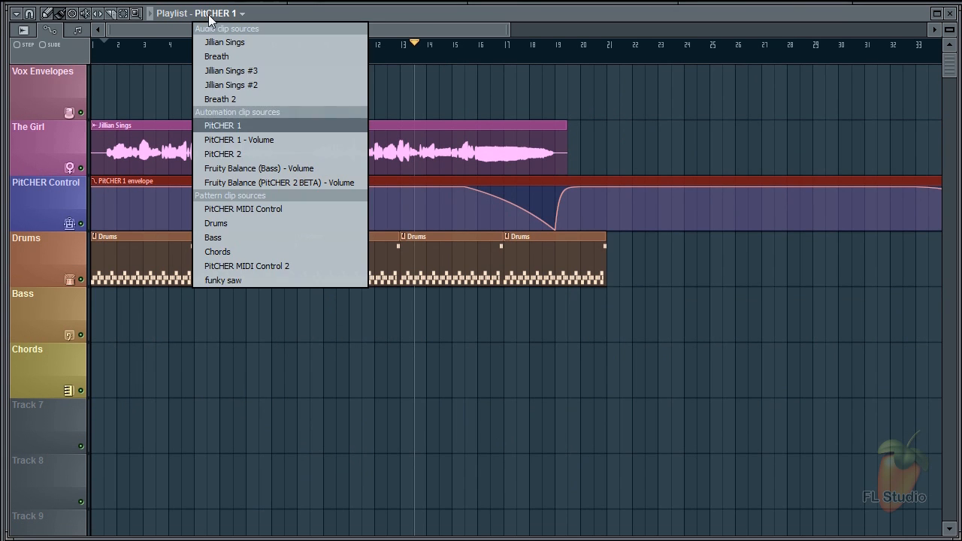
{"action": "mouse_move", "coordinate": [360, 21]}
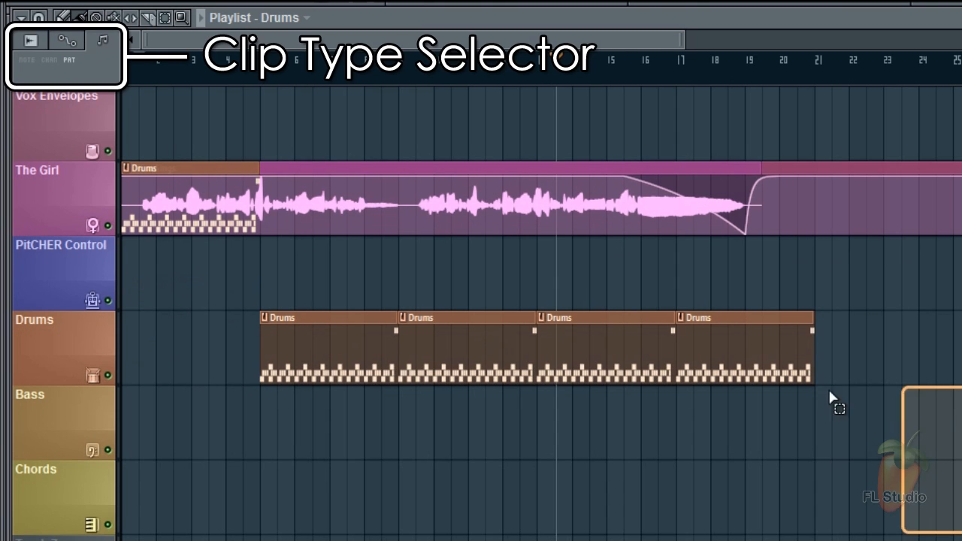
- Move the Drums clips onto The Girl track and pick the PitCHER Volume automation source
{"action": "left_click_drag", "start_coordinate": [534, 346], "coordinate": [534, 188]}
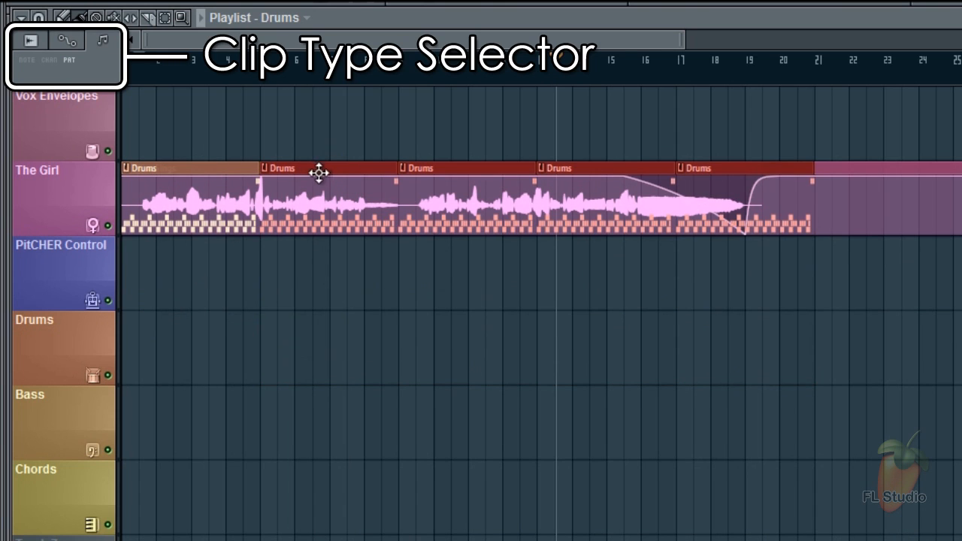
{"action": "mouse_move", "coordinate": [30, 39]}
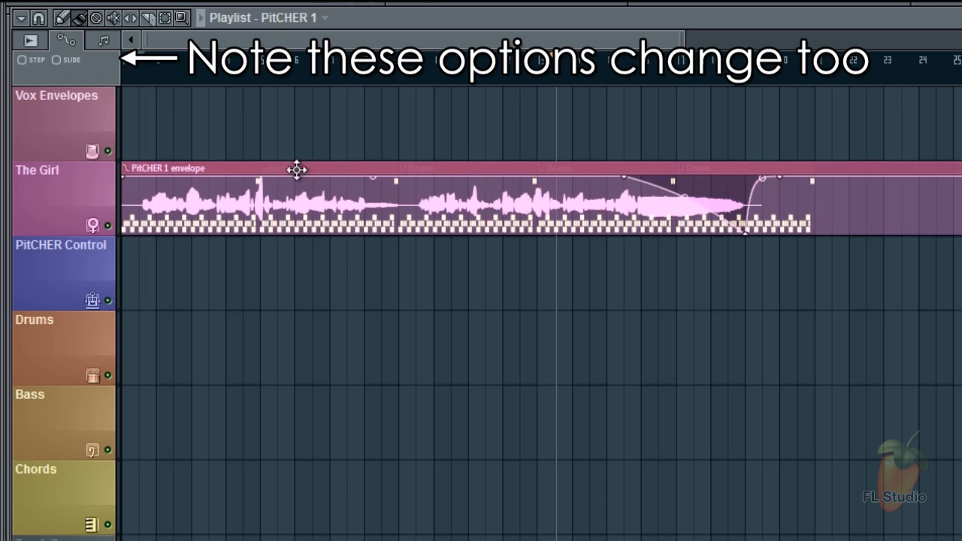
{"action": "mouse_move", "coordinate": [137, 158]}
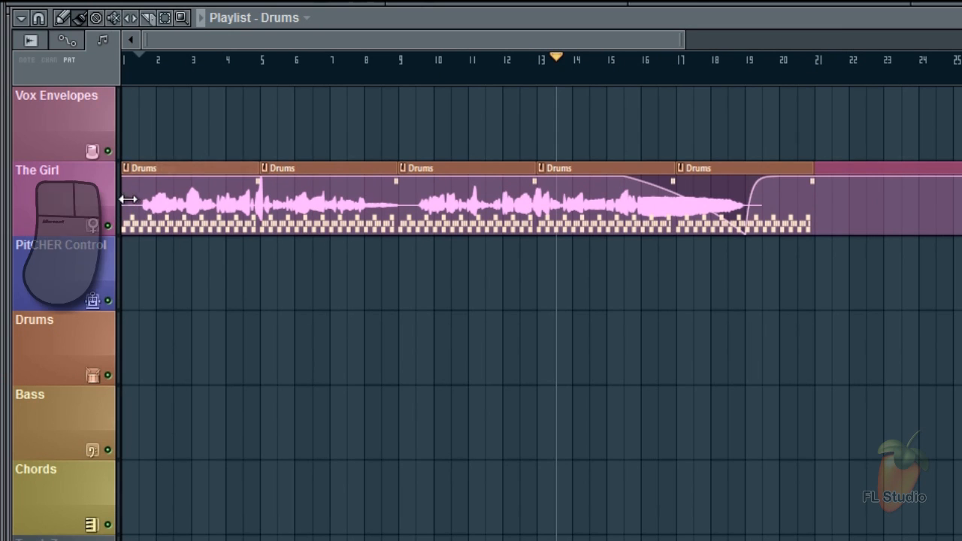
{"action": "left_click", "coordinate": [32, 38]}
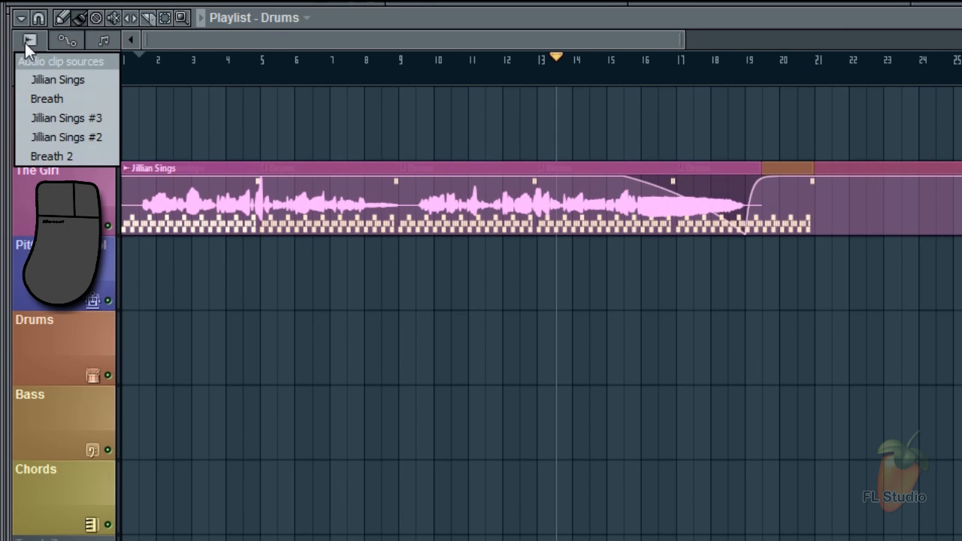
{"action": "mouse_move", "coordinate": [66, 42]}
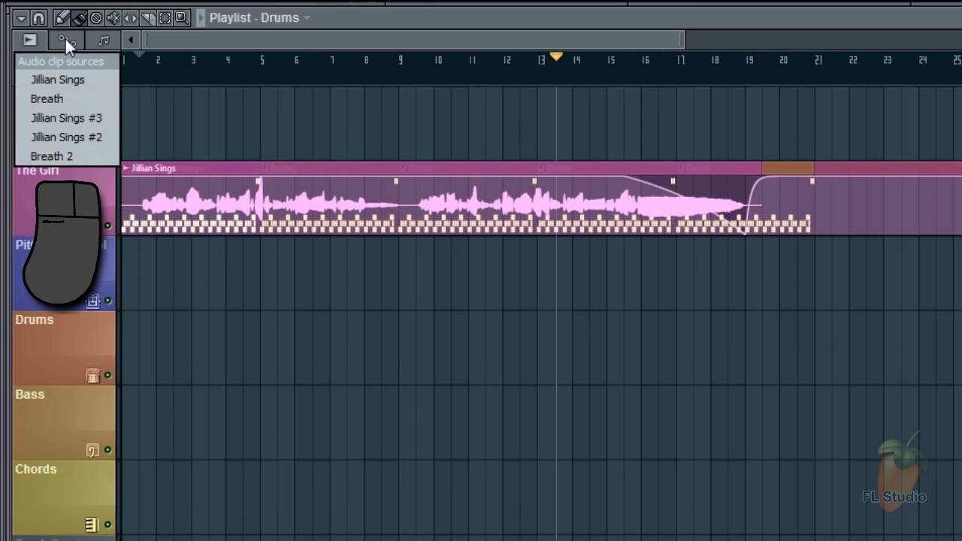
{"action": "left_click", "coordinate": [64, 38]}
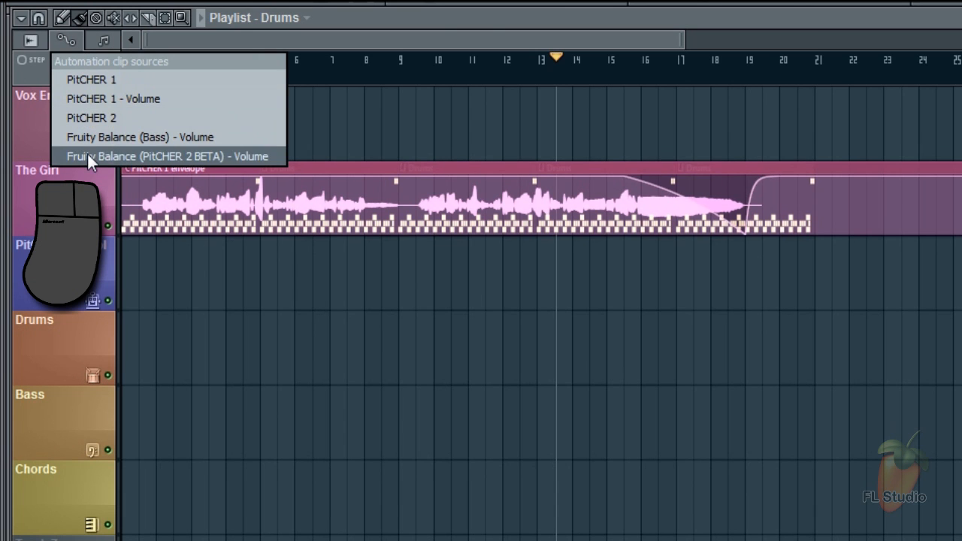
{"action": "left_click", "coordinate": [102, 39]}
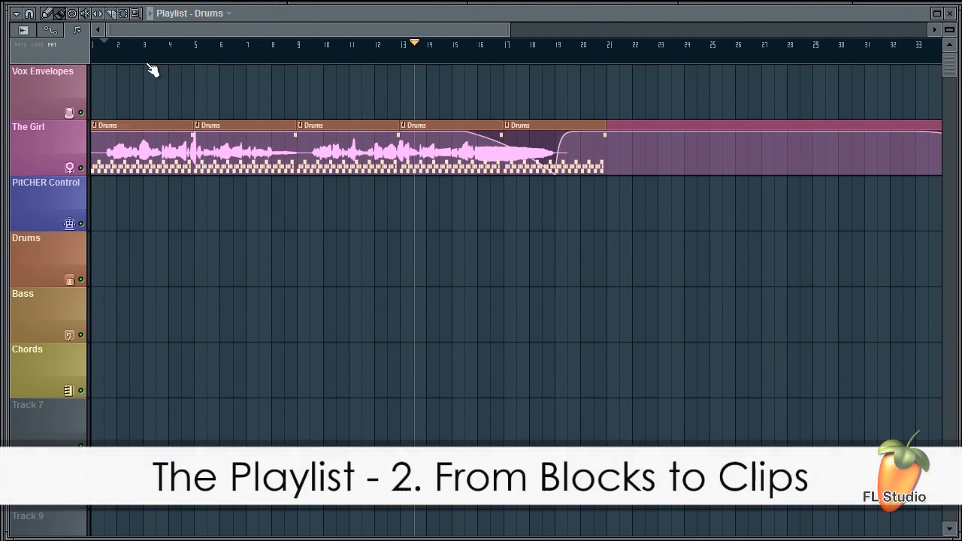
{"action": "mouse_move", "coordinate": [164, 47]}
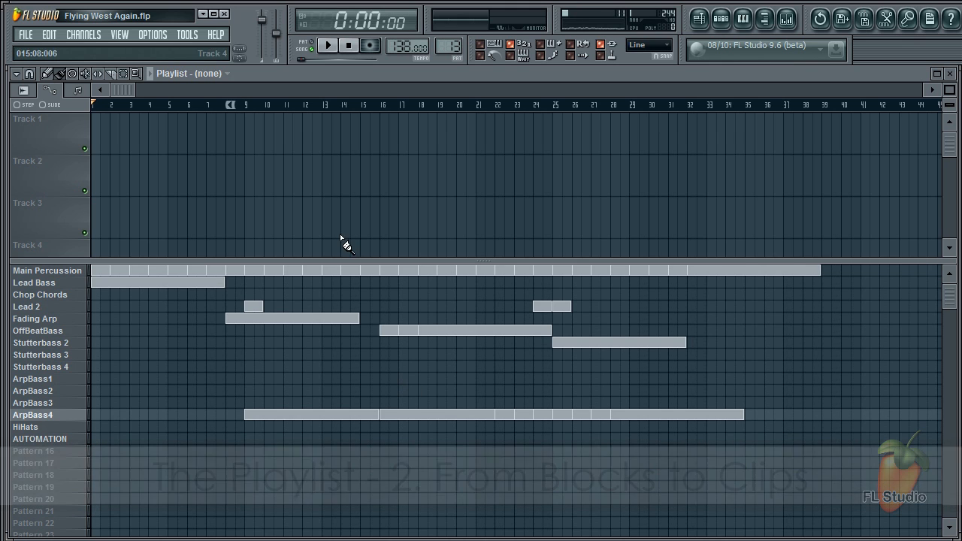
- Enable 'Lock to content' for the named Flying West Again playlist tracks
{"action": "left_click", "coordinate": [323, 42]}
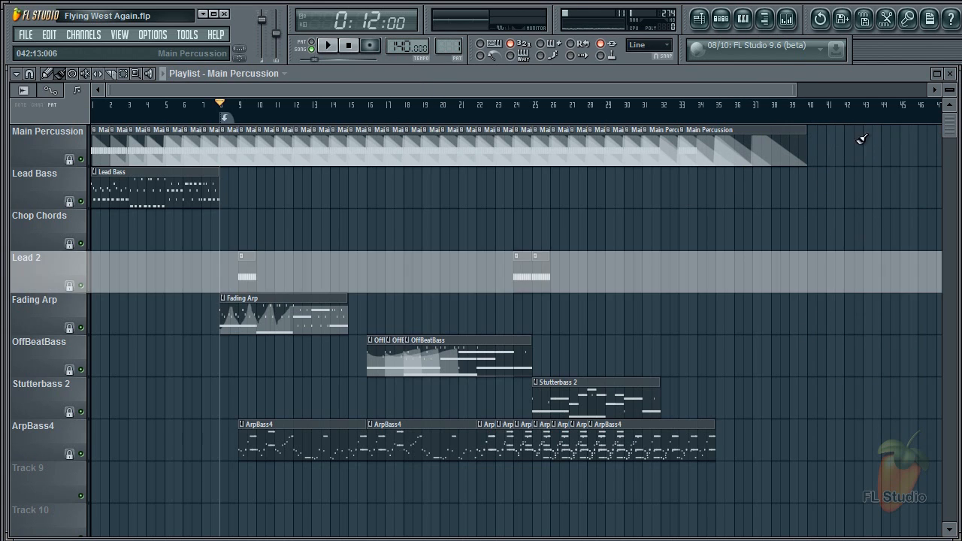
{"action": "left_click", "coordinate": [725, 267]}
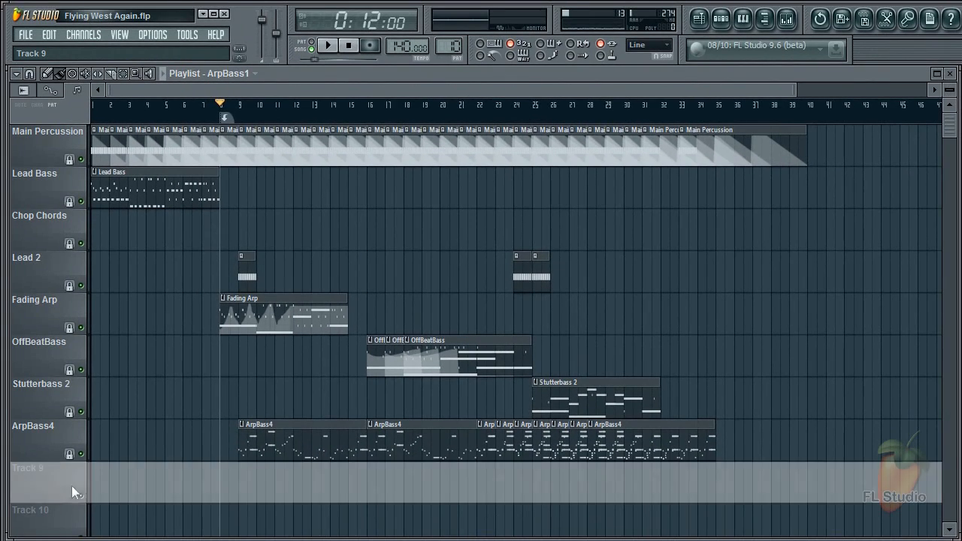
- Paint an ArpBass1 clip at bar 1 of Track 9 and auto-name its clips
{"action": "left_click", "coordinate": [101, 485]}
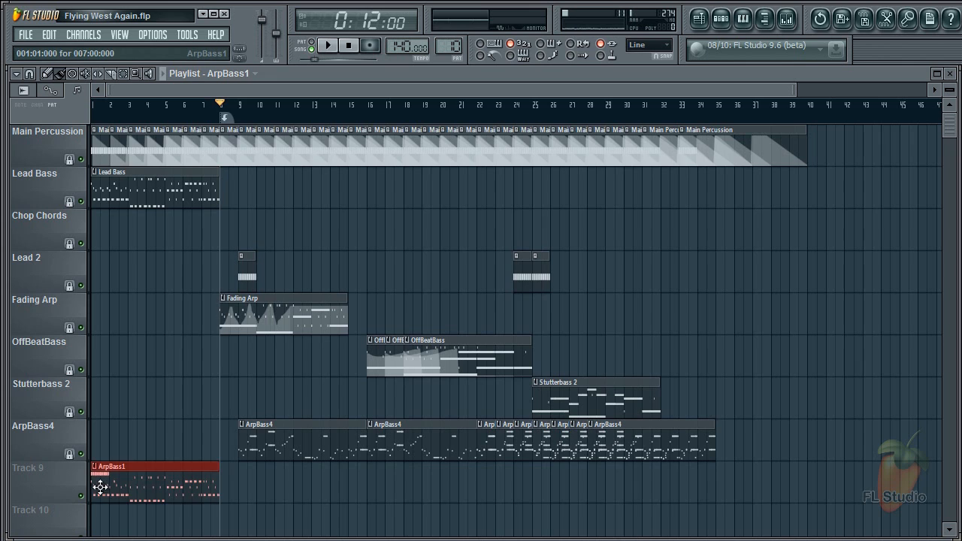
{"action": "right_click", "coordinate": [30, 470]}
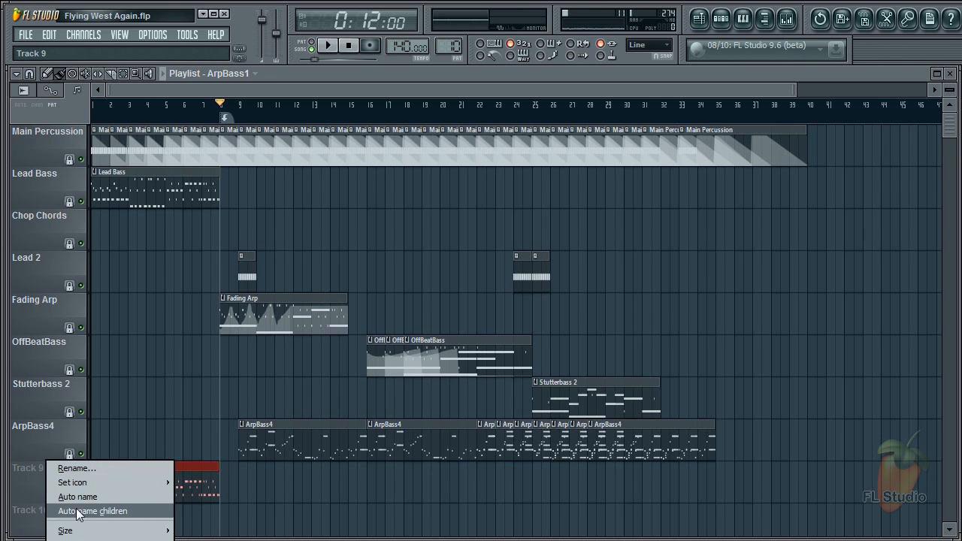
{"action": "left_click", "coordinate": [91, 511]}
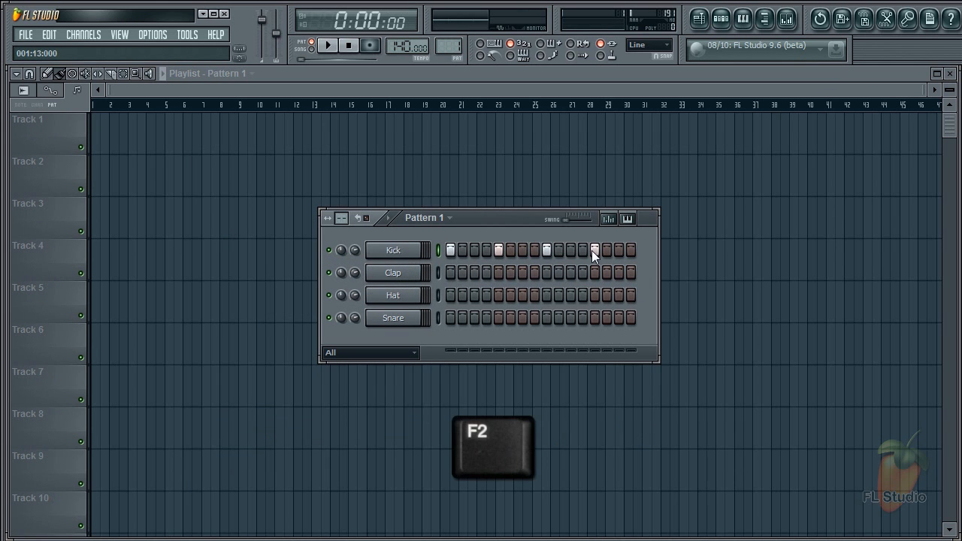
- Rename the kick-beat Pattern 1 to 'Kick'
{"action": "key", "text": "F2"}
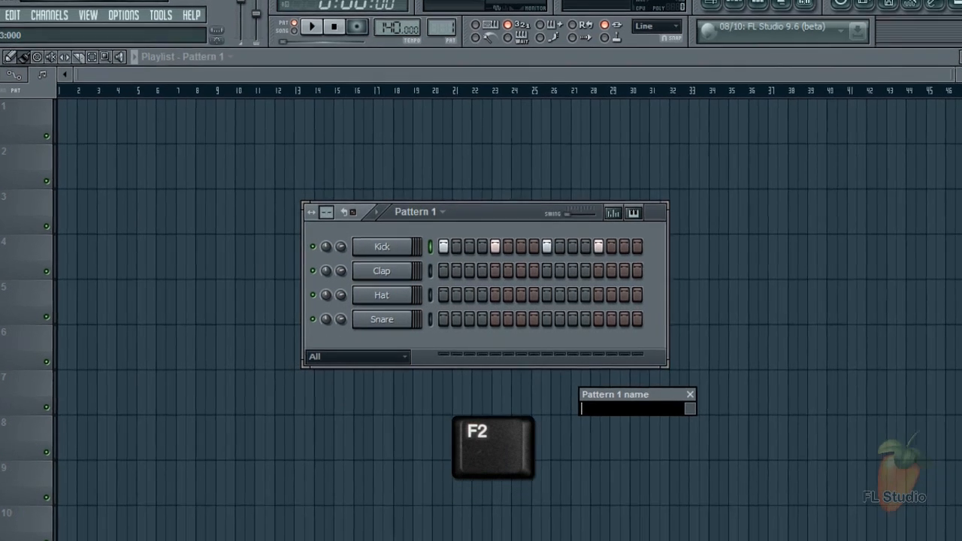
{"action": "type", "text": "Kick"}
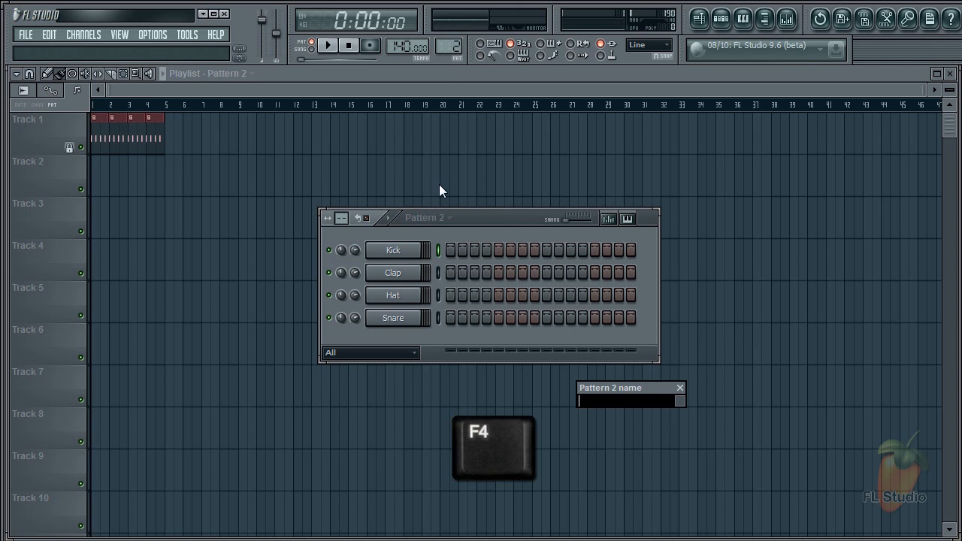
{"action": "mouse_move", "coordinate": [456, 218]}
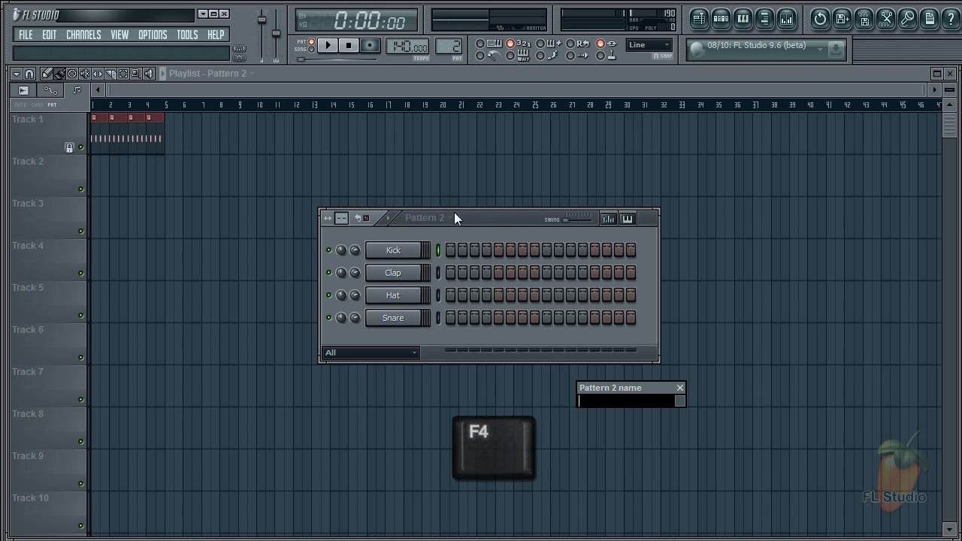
- Name Pattern 2 'Clap' and add a clap hit to its steps
{"action": "left_click", "coordinate": [626, 401]}
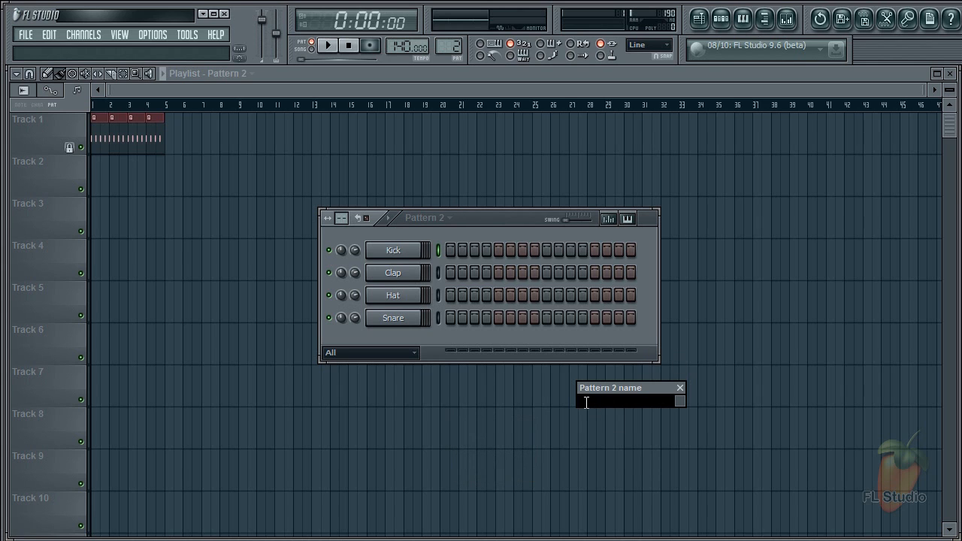
{"action": "type", "text": "Clap"}
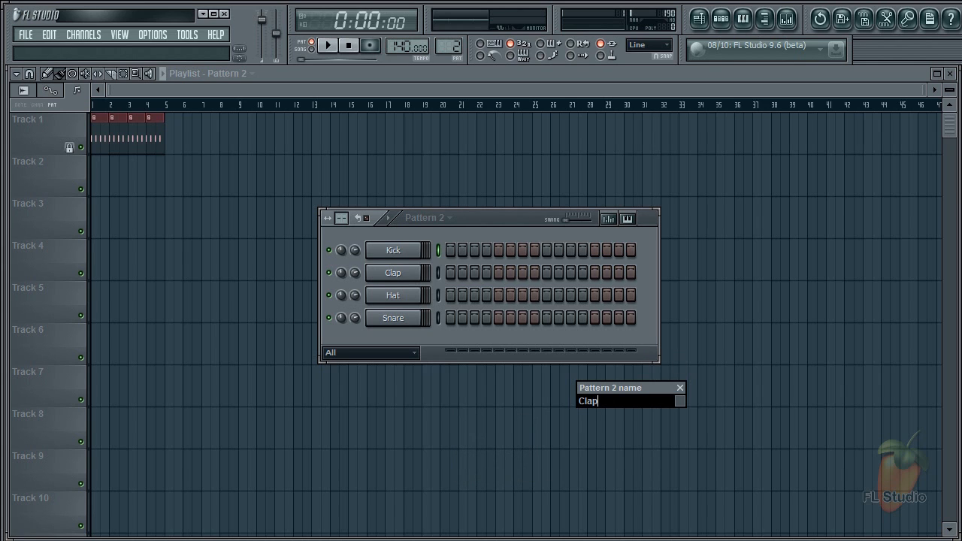
{"action": "key", "text": "F2"}
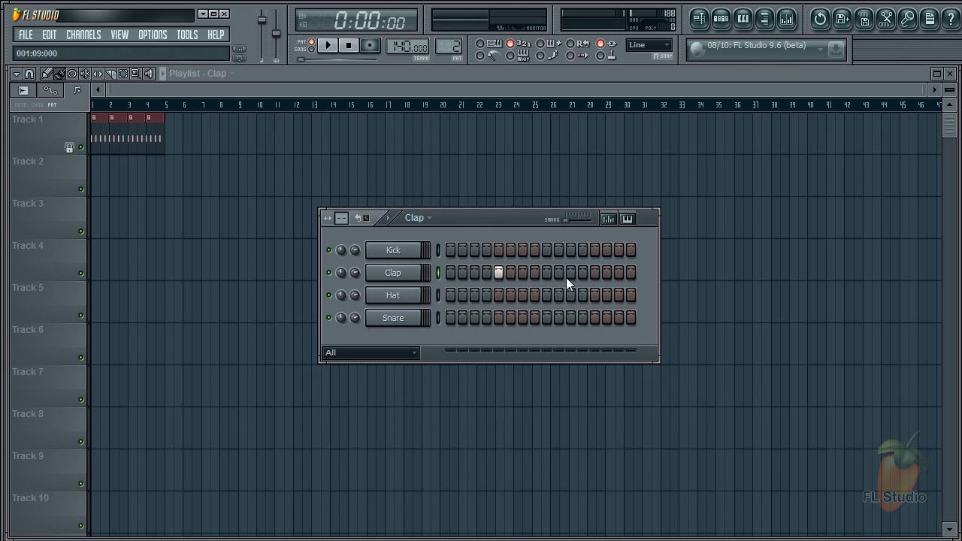
{"action": "left_click", "coordinate": [594, 272]}
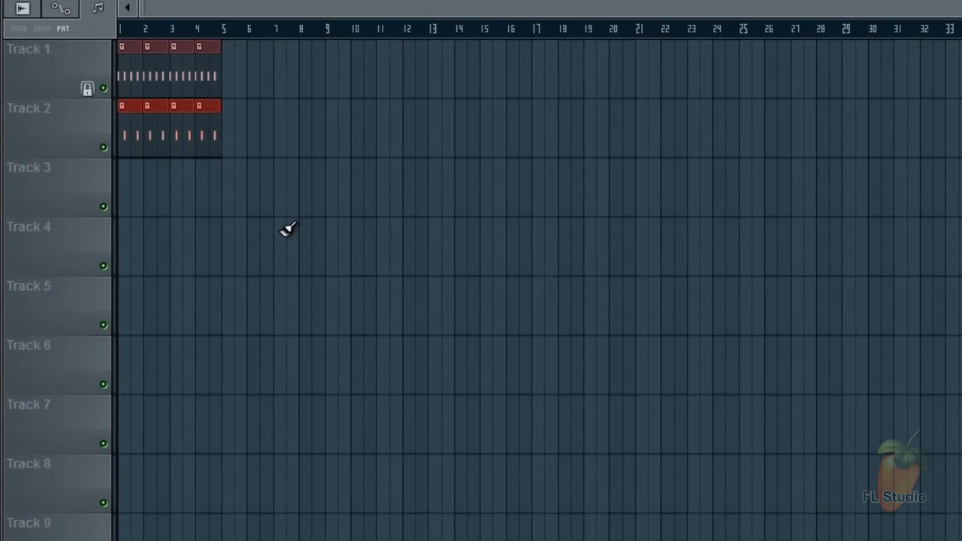
{"action": "mouse_move", "coordinate": [128, 227]}
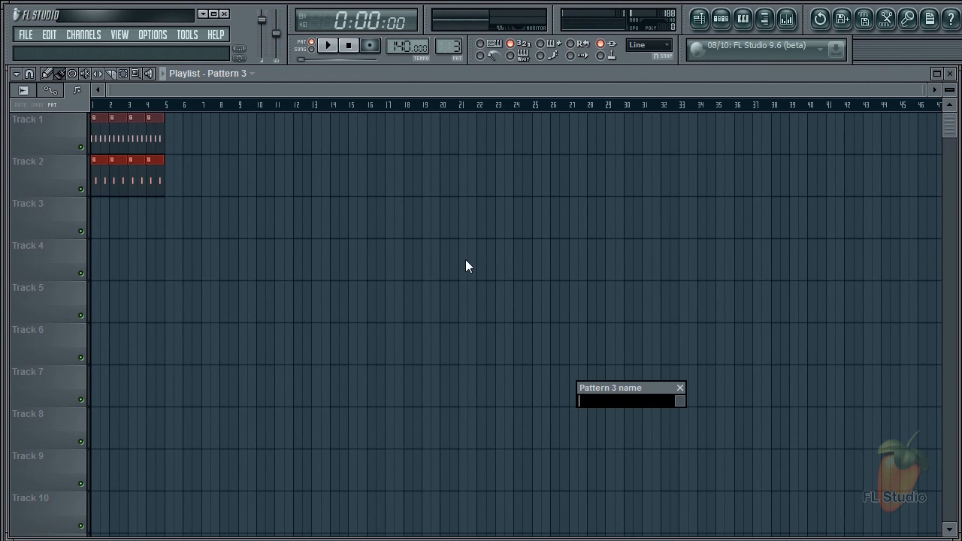
- Name the third pattern 'Hats' and play the Kick, Clap and Hats beat
{"action": "type", "text": "Hats"}
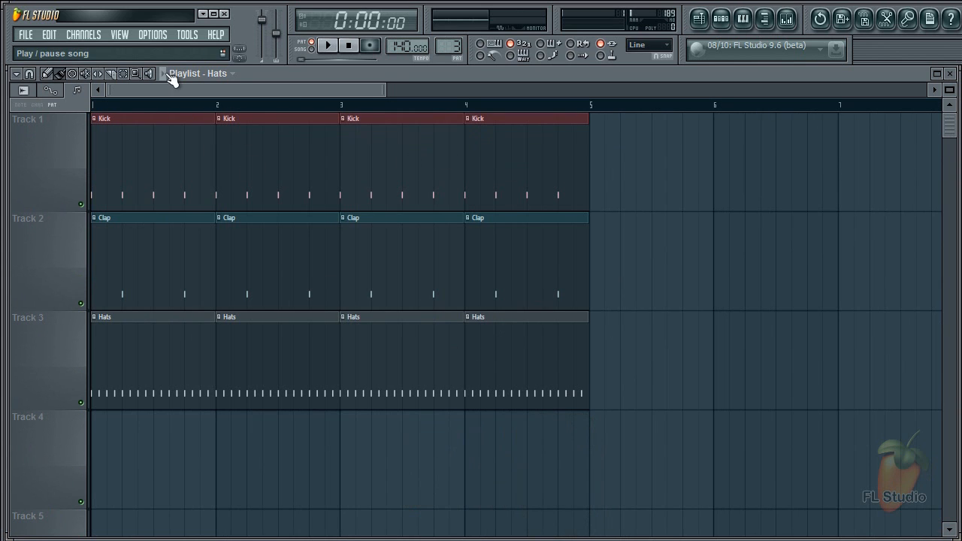
{"action": "left_click", "coordinate": [325, 44]}
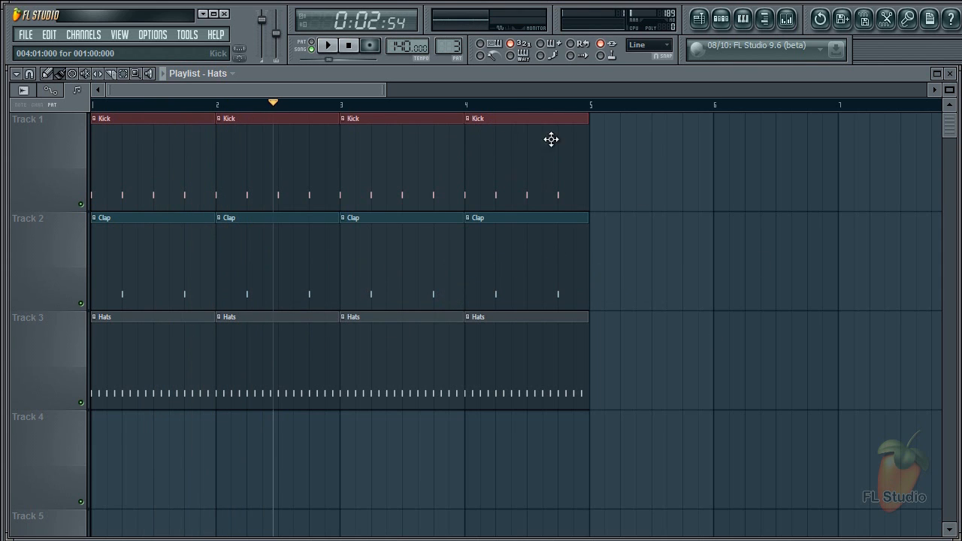
{"action": "mouse_move", "coordinate": [521, 388]}
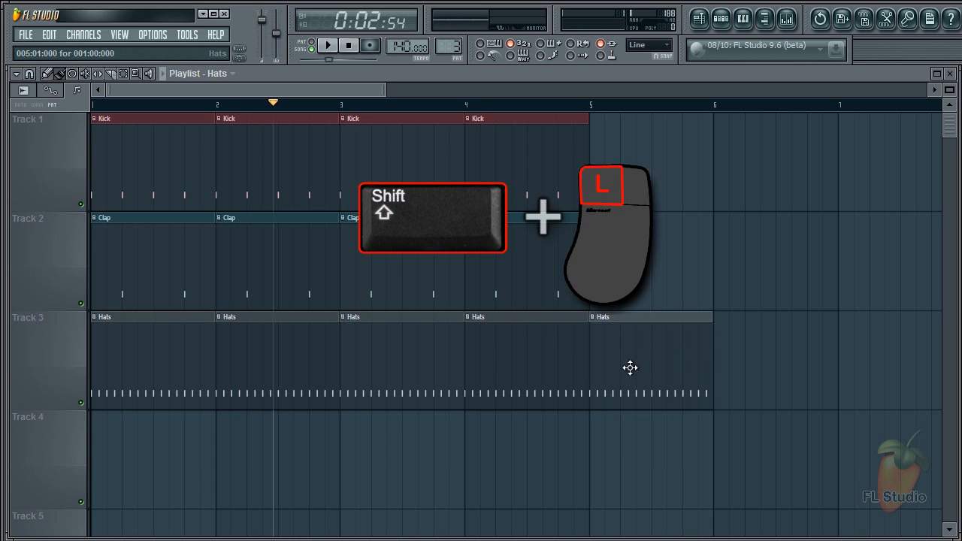
- Clone a Hats clip to Track 4 at bar 5 and make it unique as Hats #2
{"action": "left_click_drag", "start_coordinate": [631, 368], "coordinate": [632, 465]}
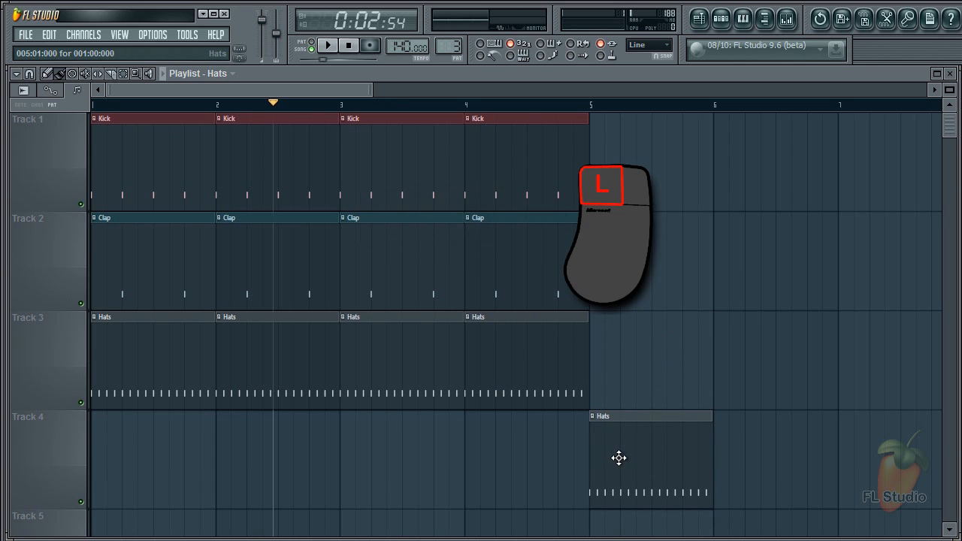
{"action": "mouse_move", "coordinate": [598, 425]}
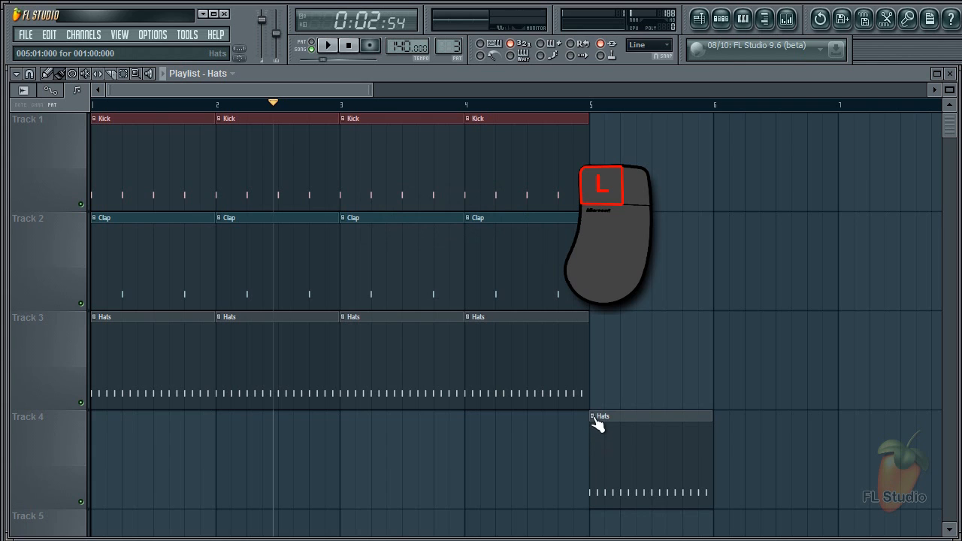
{"action": "right_click", "coordinate": [598, 416]}
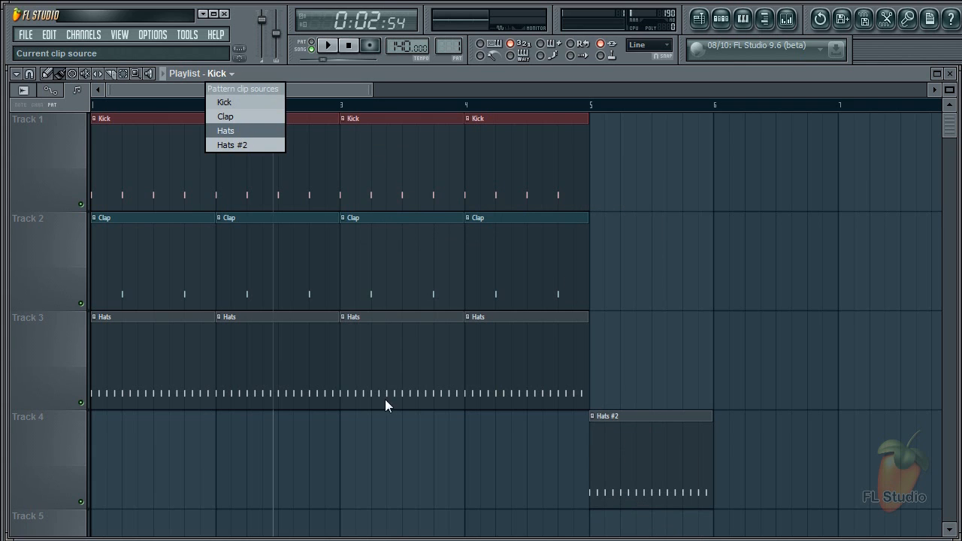
{"action": "mouse_move", "coordinate": [245, 148]}
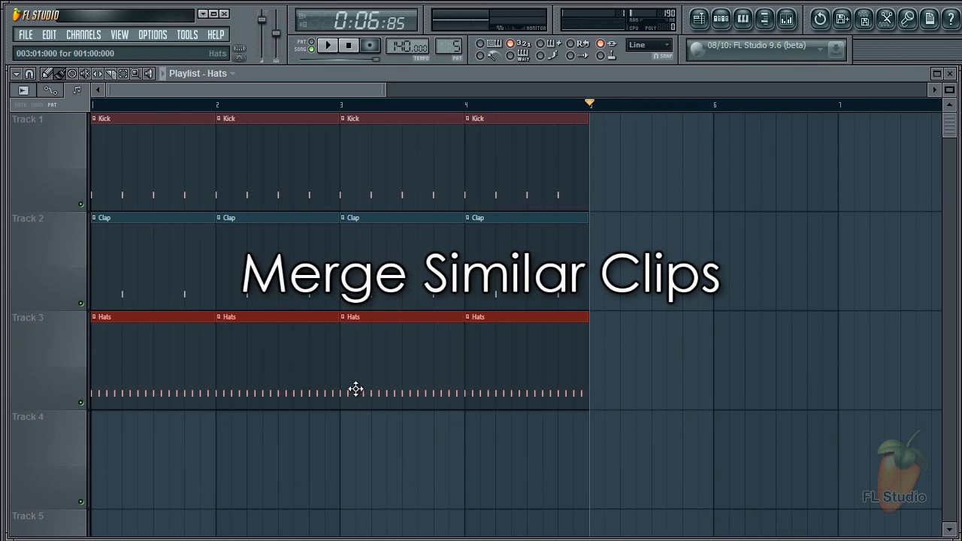
- Merge the similar Hats clips on Track 3 into one clip spanning bars 1–4
{"action": "left_click", "coordinate": [7, 18]}
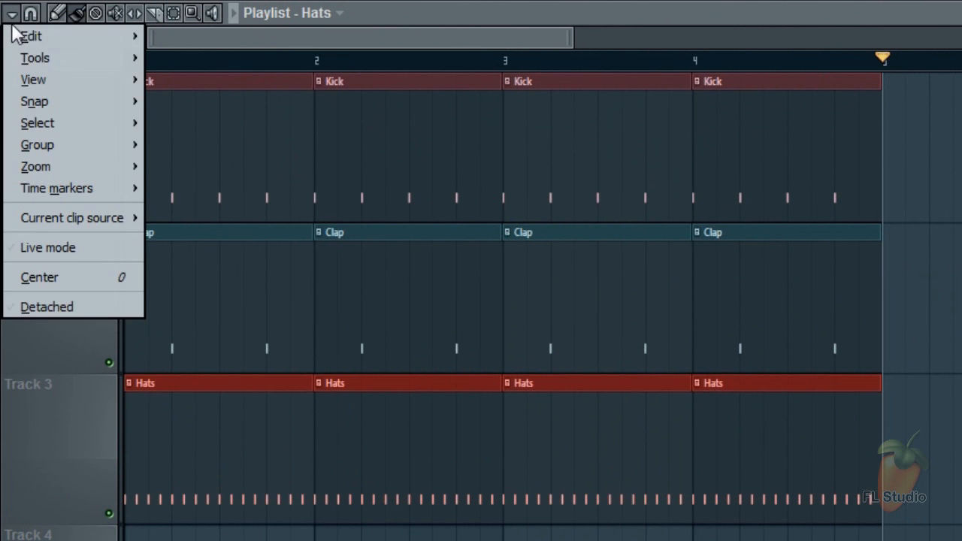
{"action": "left_click", "coordinate": [30, 35]}
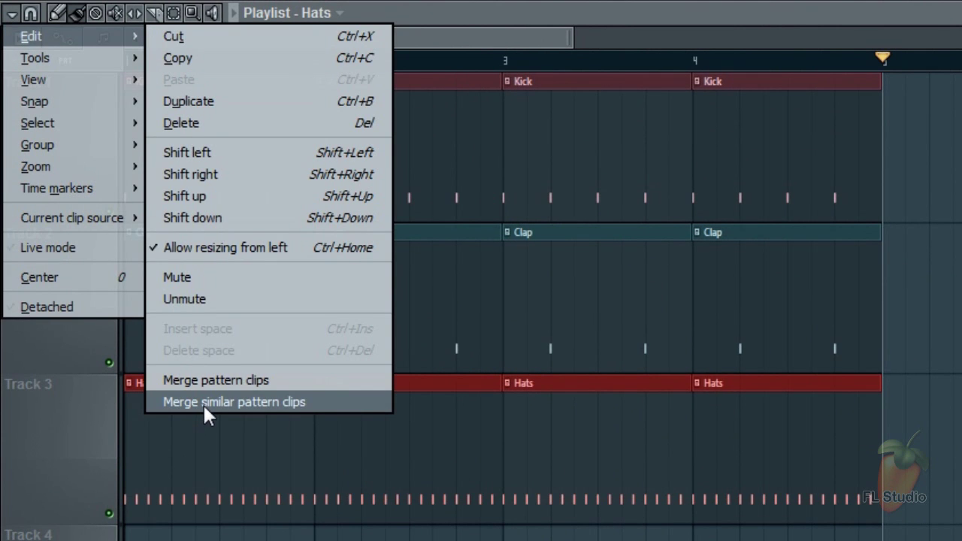
{"action": "left_click", "coordinate": [234, 402]}
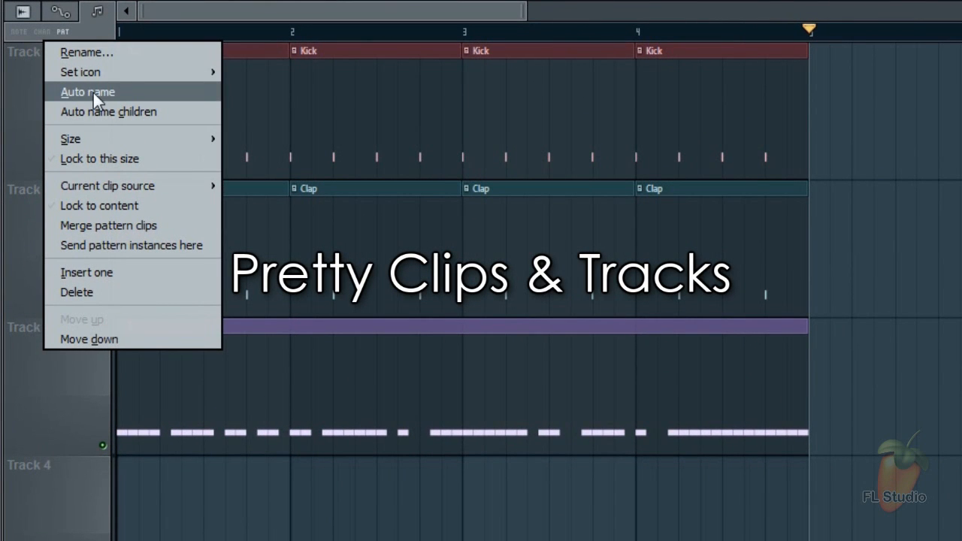
- Auto-name and colour Tracks 1–3 after their clips: Kick, Clap and Hats #4
{"action": "left_click", "coordinate": [87, 92]}
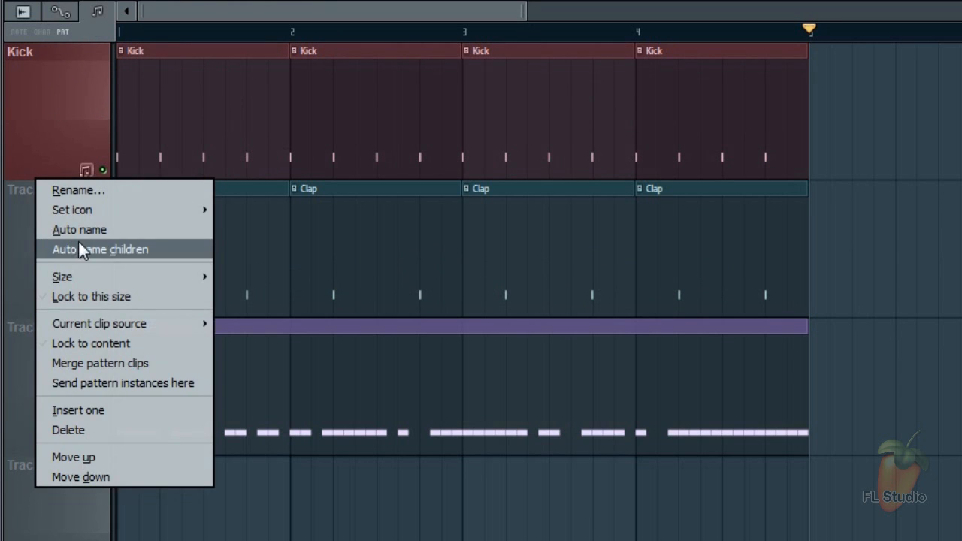
{"action": "left_click", "coordinate": [98, 249]}
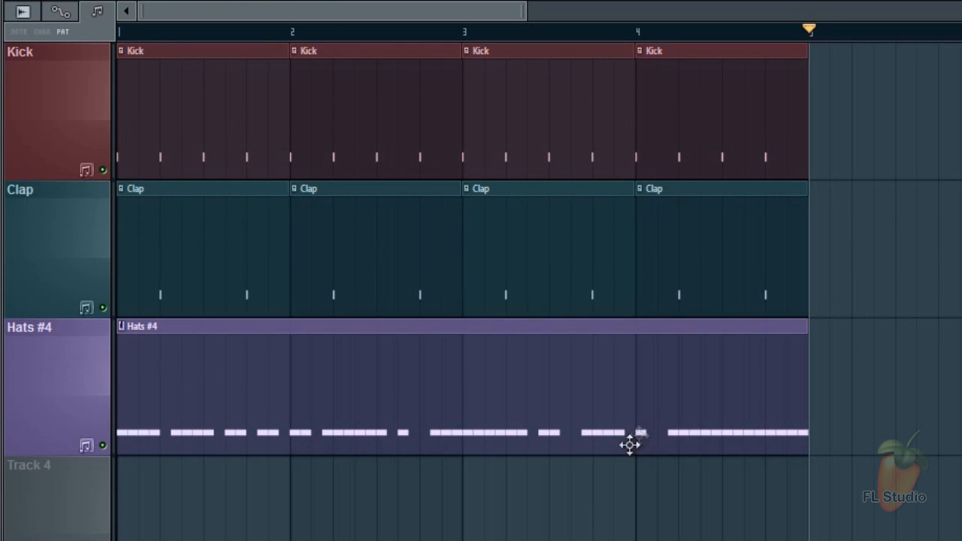
{"action": "right_click", "coordinate": [30, 328]}
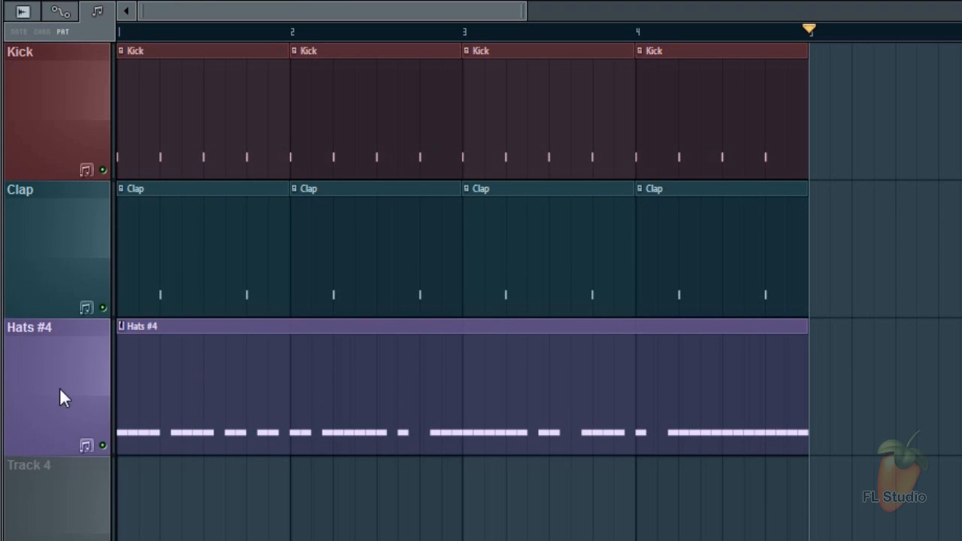
{"action": "mouse_move", "coordinate": [179, 381]}
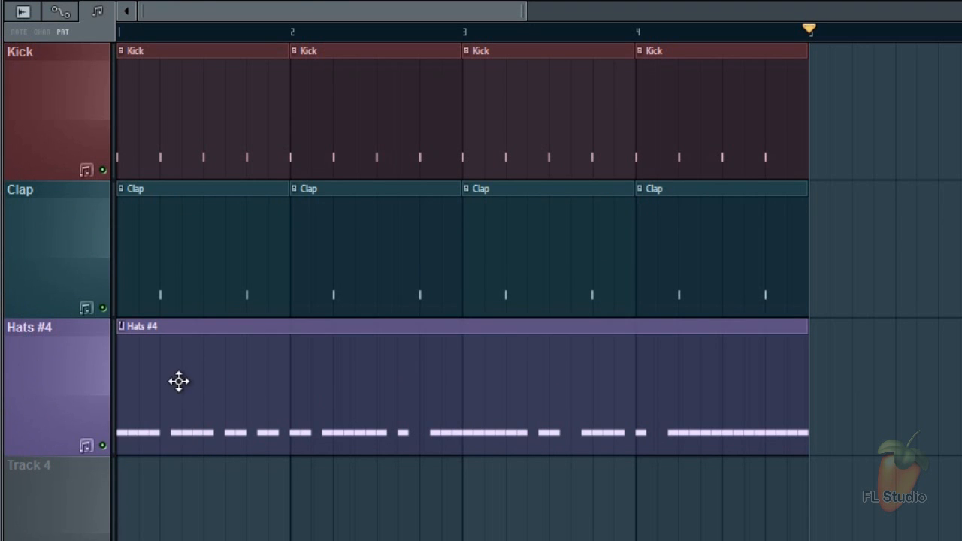